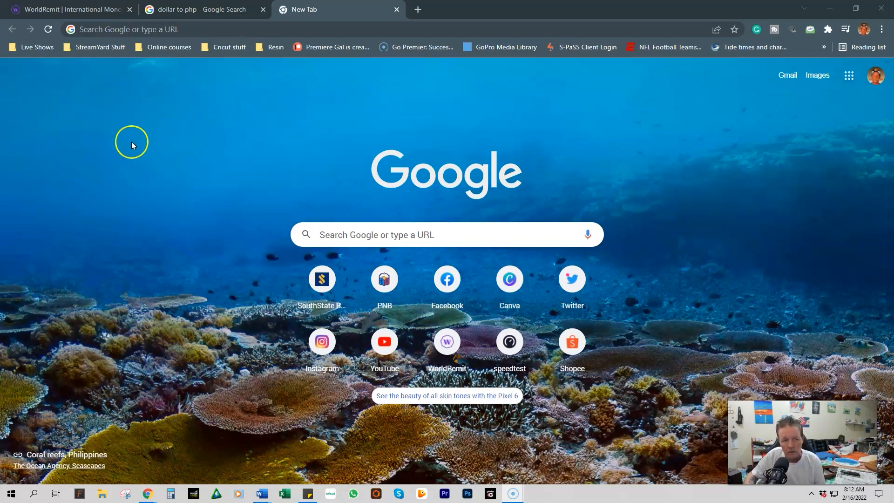
- Load worldremit.com in Chrome from the WorldRemit shortcut
{"action": "left_click", "coordinate": [69, 9]}
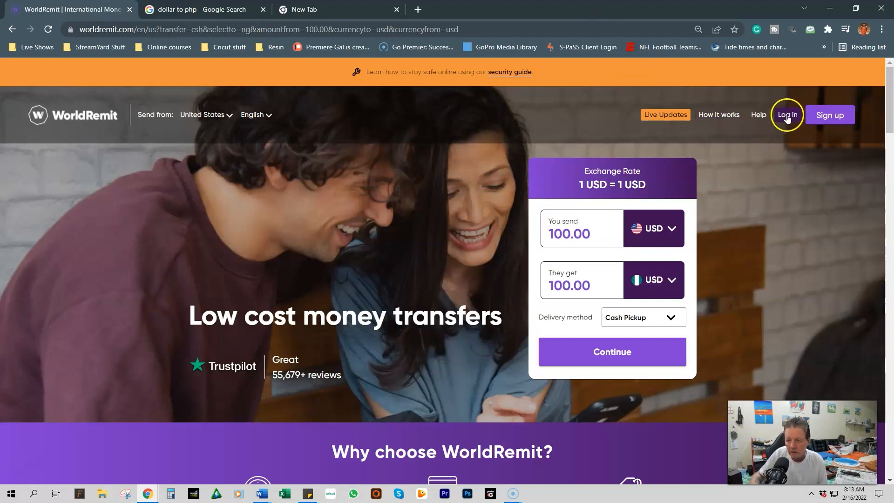
- Log in with the autofilled account and continue, showing 100 USD to 5001.00 PHP
{"action": "left_click", "coordinate": [786, 115]}
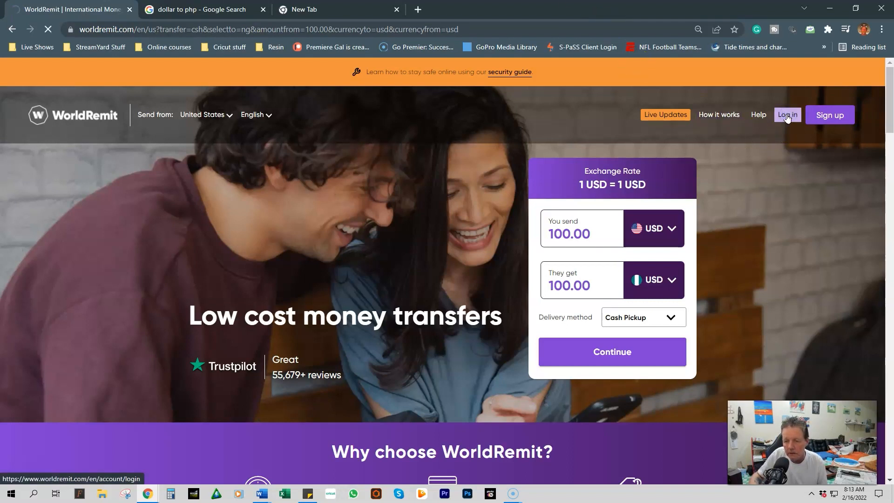
{"action": "left_click", "coordinate": [786, 114]}
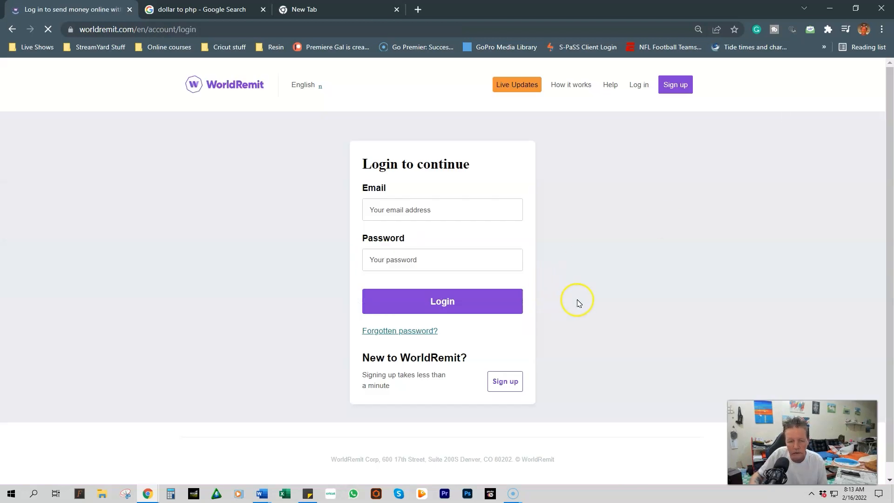
{"action": "left_click", "coordinate": [442, 301]}
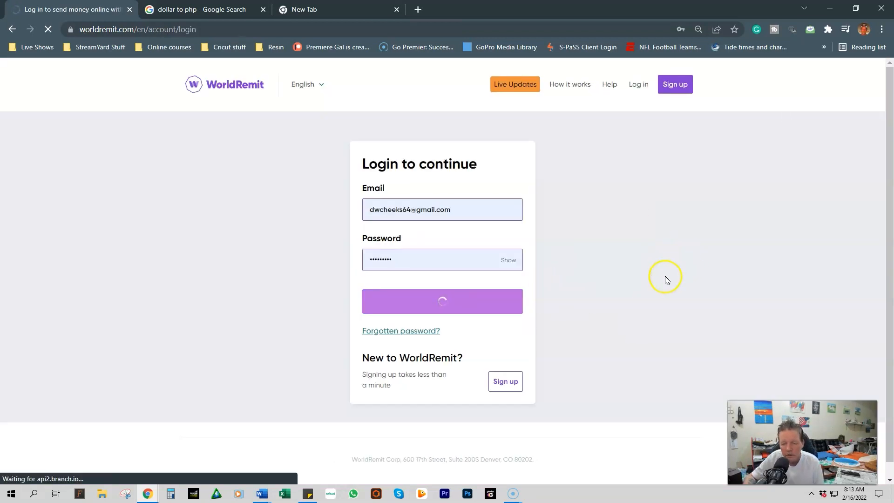
{"action": "left_click", "coordinate": [441, 301]}
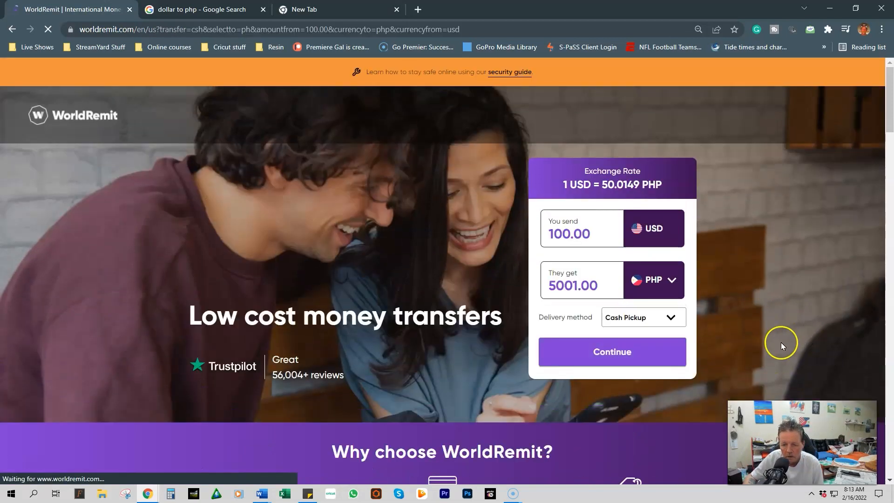
{"action": "mouse_move", "coordinate": [587, 222]}
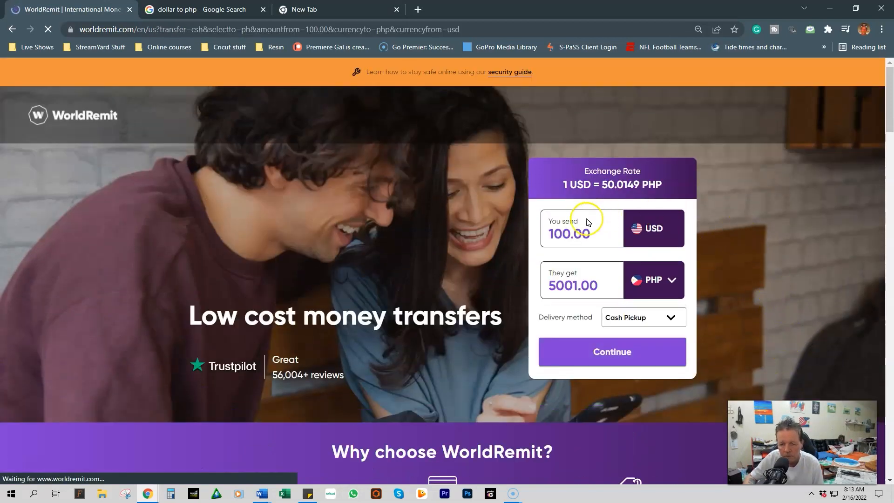
{"action": "left_click", "coordinate": [581, 234]}
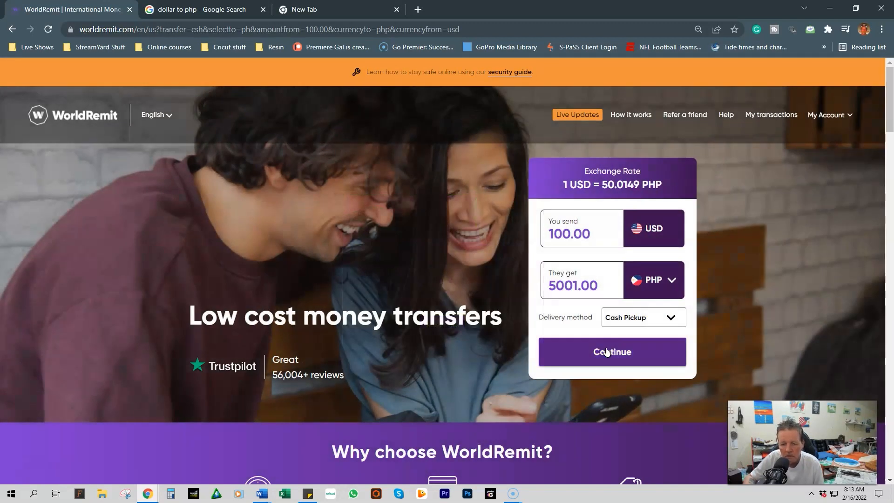
- Choose MLhuillier, Palawan Express or LBC cash pickup (3.99 USD fee), then view Google's 51.41 PHP rate
{"action": "left_click", "coordinate": [611, 352]}
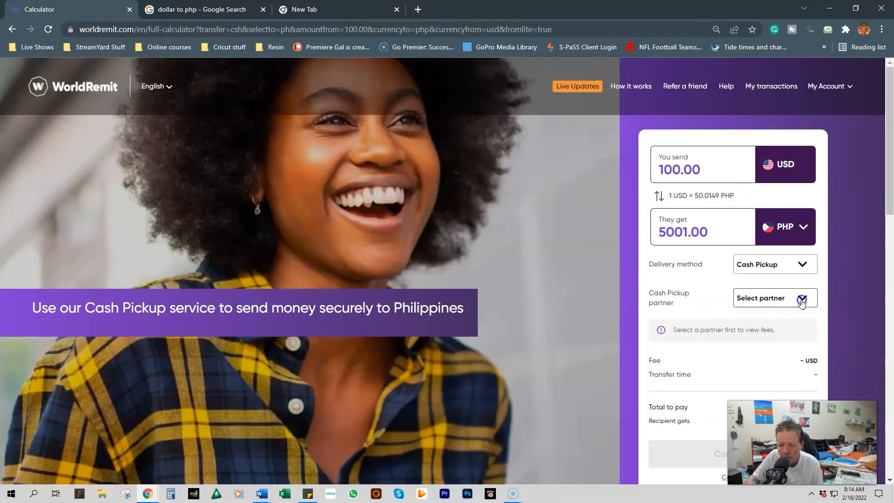
{"action": "left_click", "coordinate": [774, 298]}
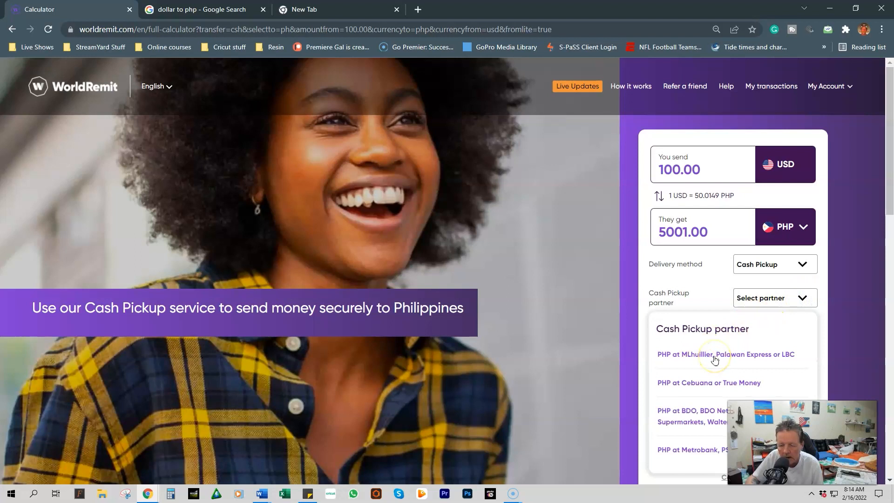
{"action": "left_click", "coordinate": [725, 354]}
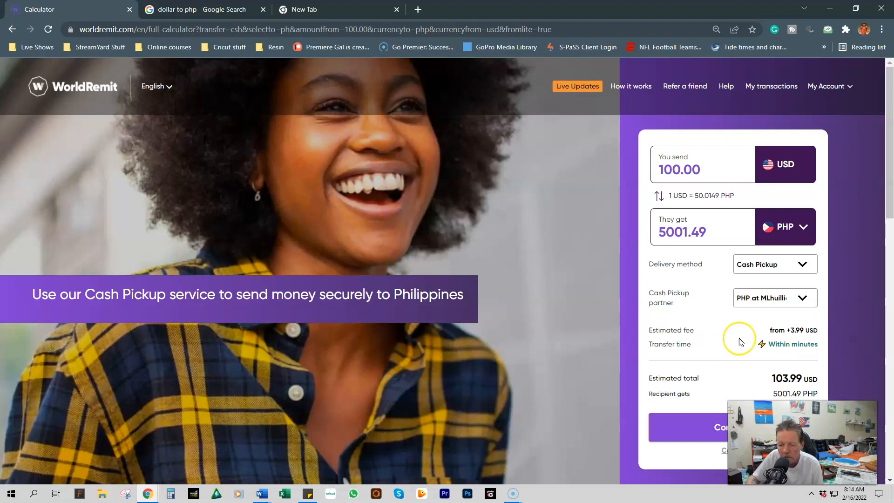
{"action": "mouse_move", "coordinate": [808, 339]}
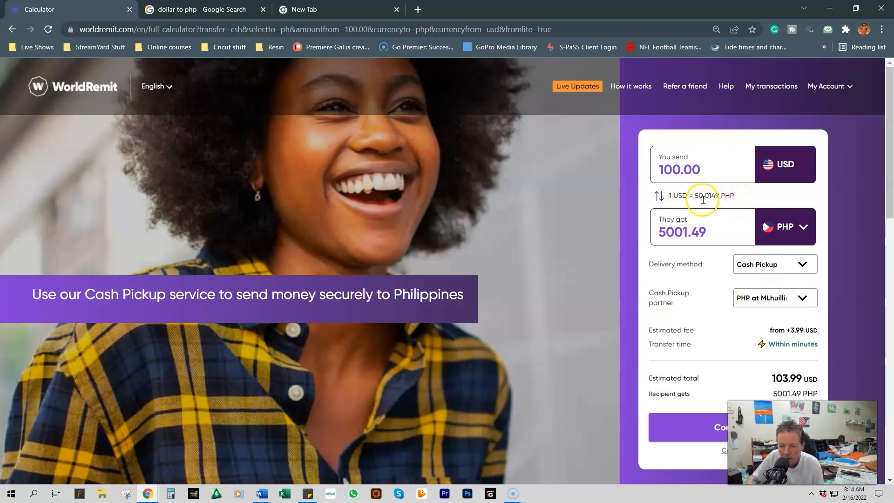
{"action": "mouse_move", "coordinate": [721, 209]}
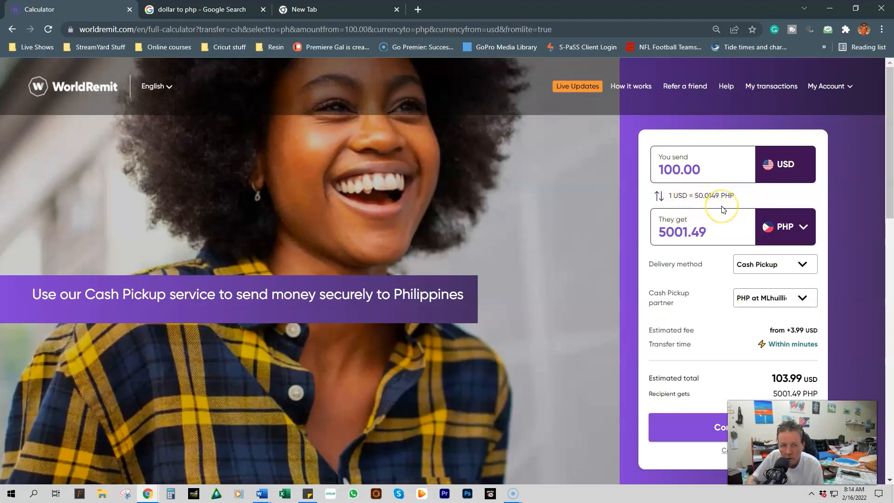
{"action": "left_click", "coordinate": [197, 10]}
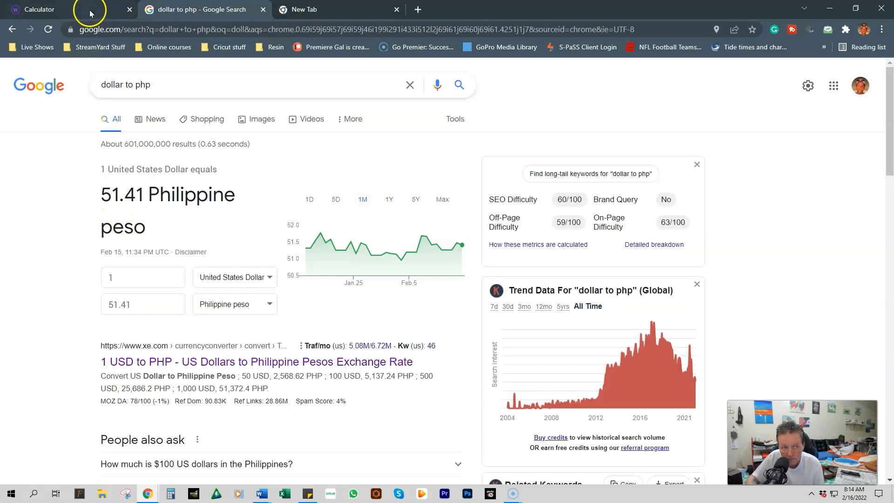
- Switch back to the WorldRemit calculator tab showing the 50.0149 PHP rate
{"action": "left_click", "coordinate": [39, 10]}
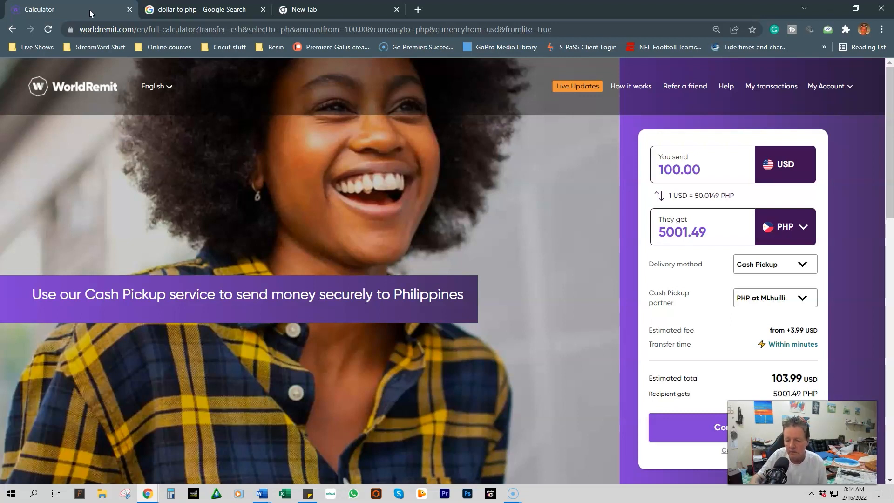
{"action": "mouse_move", "coordinate": [477, 375]}
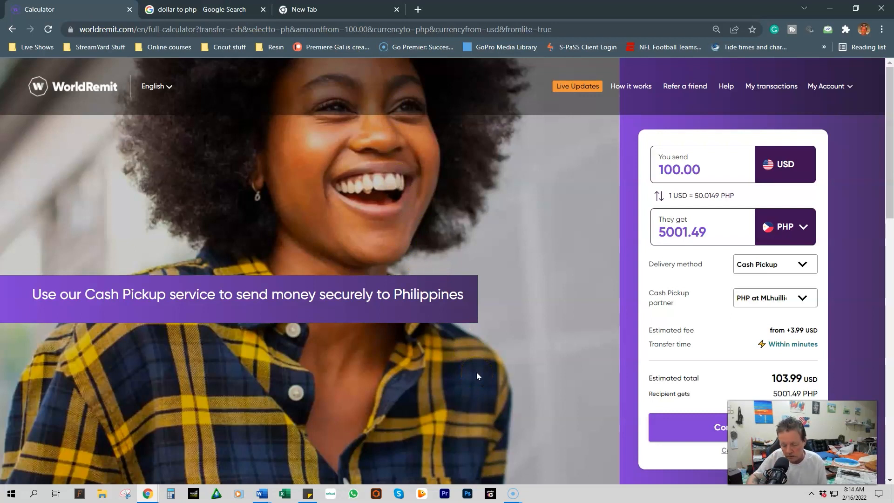
{"action": "mouse_move", "coordinate": [797, 270]}
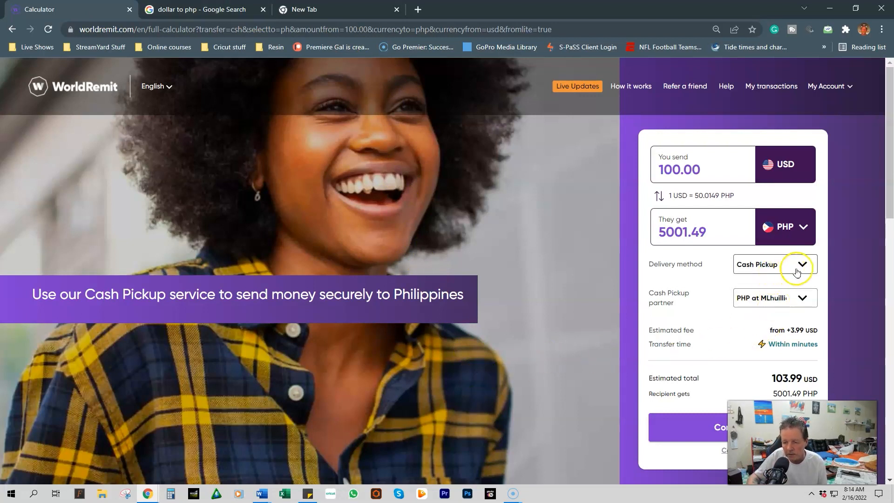
- Set delivery to Bank Transfer to PNB PHP Accounts: 2.99 USD fee, 5066.00 PHP received
{"action": "left_click", "coordinate": [802, 263]}
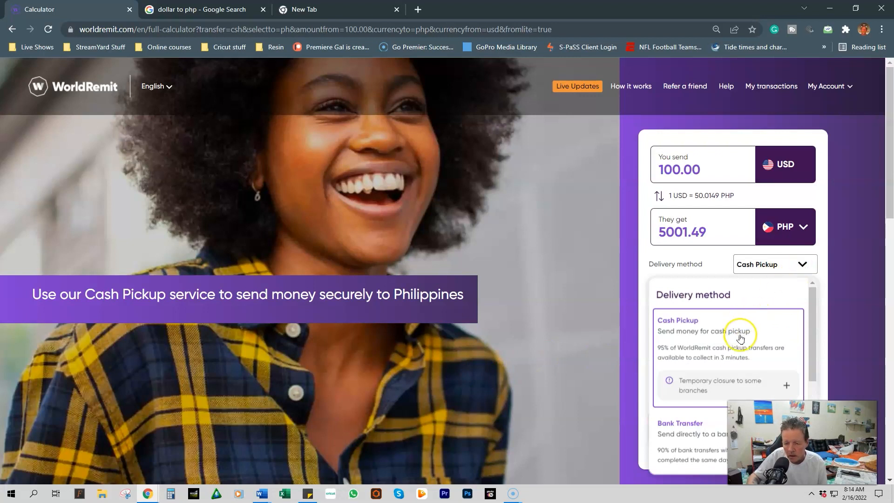
{"action": "scroll", "scroll_direction": "down", "scroll_amount": 3}
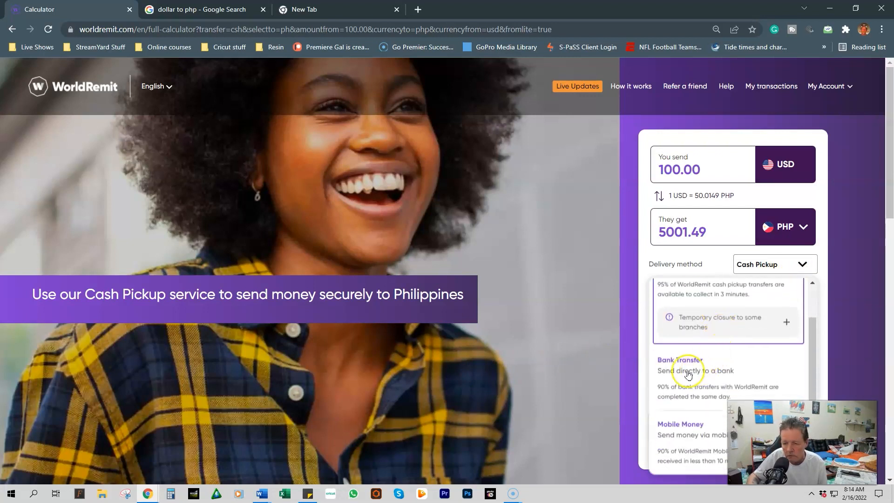
{"action": "left_click", "coordinate": [679, 365]}
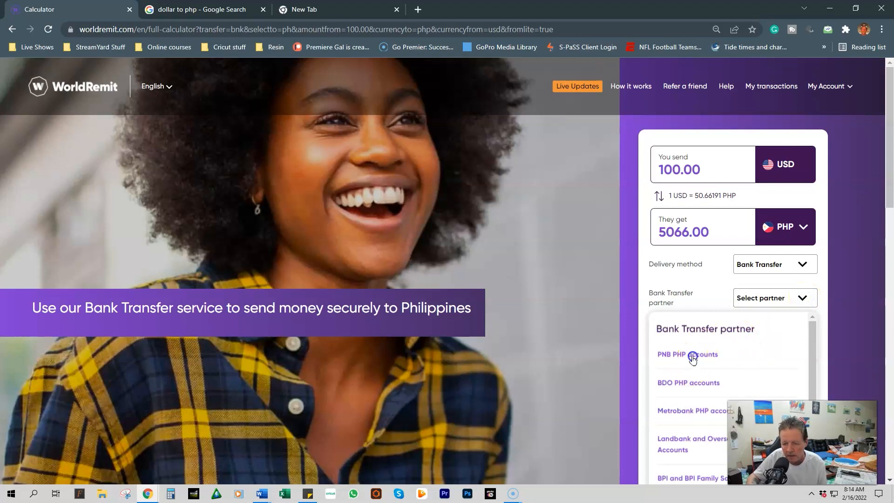
{"action": "left_click", "coordinate": [690, 354]}
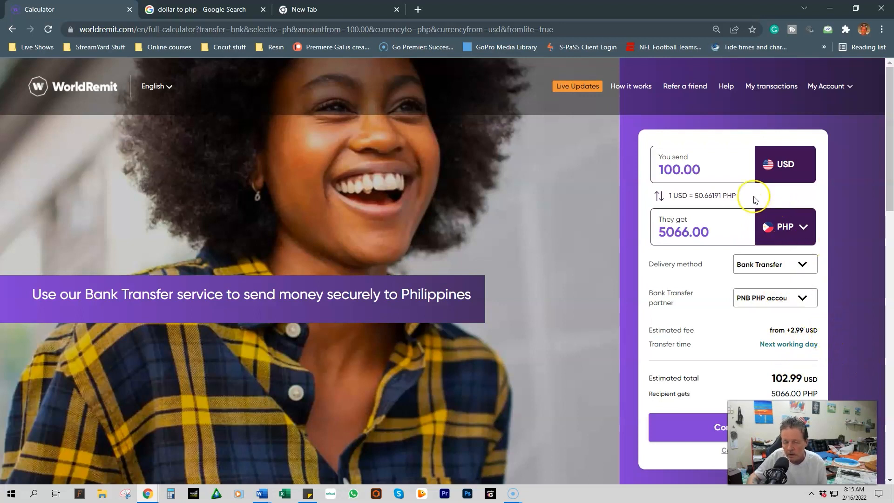
{"action": "mouse_move", "coordinate": [706, 205]}
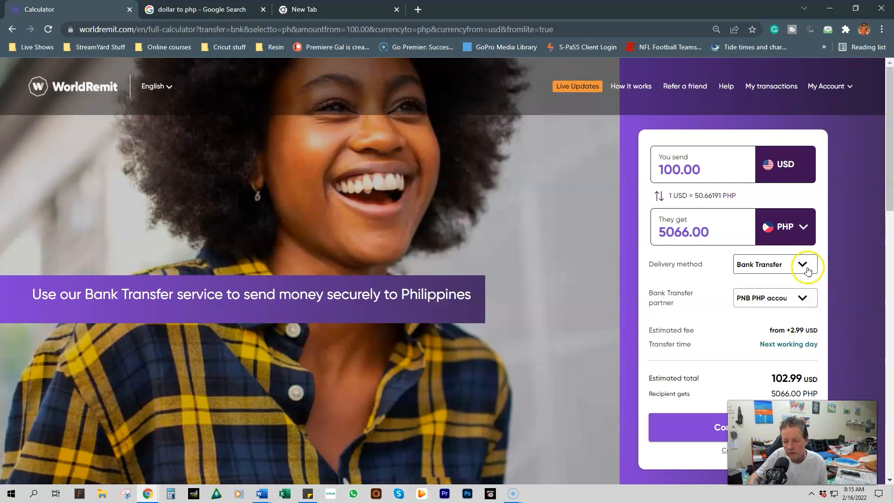
- Set delivery to Mobile Money via GCash: 1.99 USD fee, 5016.89 PHP received
{"action": "left_click", "coordinate": [803, 264]}
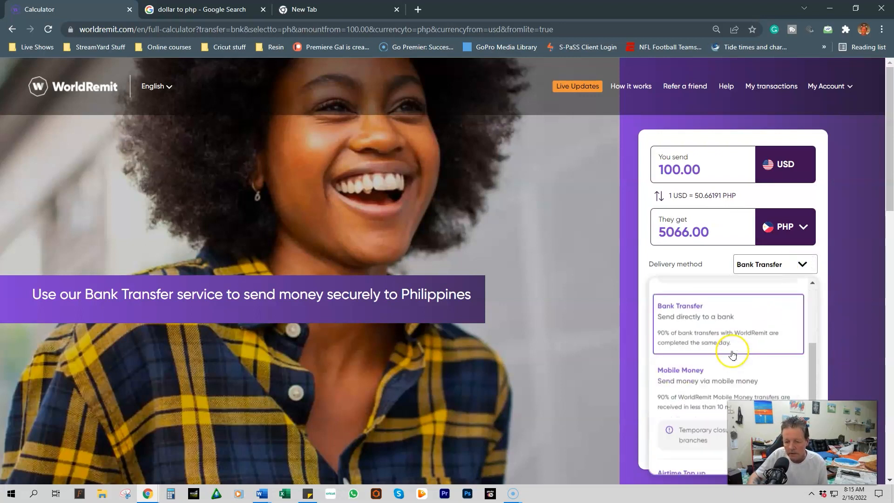
{"action": "left_click", "coordinate": [680, 375]}
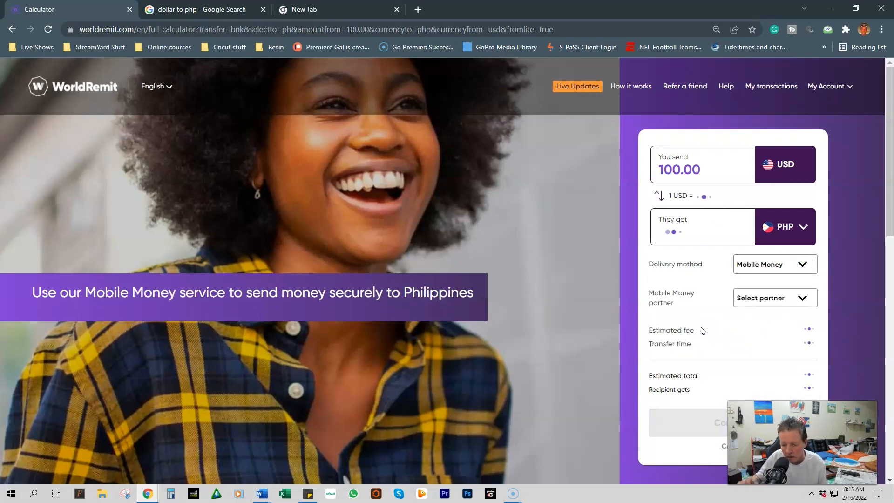
{"action": "left_click", "coordinate": [800, 297]}
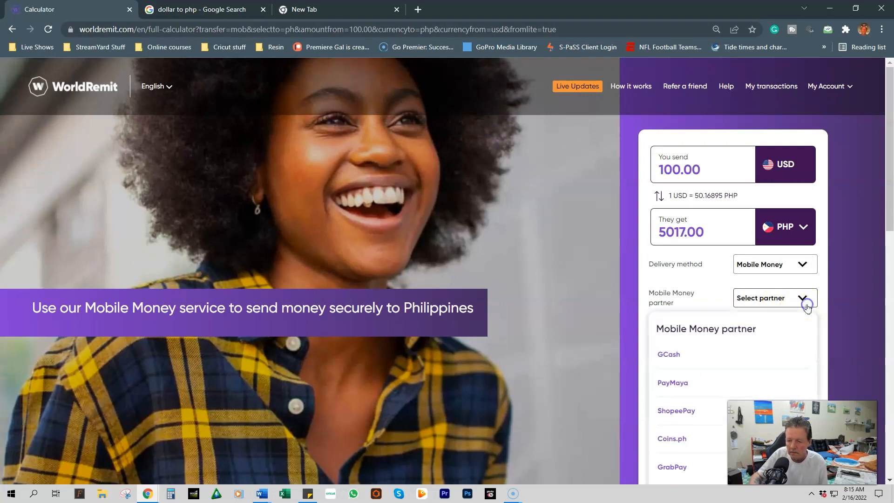
{"action": "left_click", "coordinate": [668, 354]}
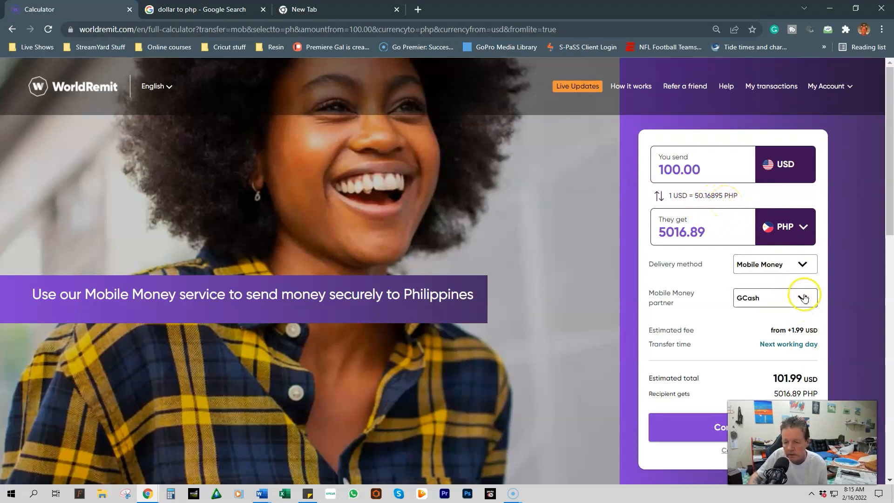
{"action": "left_click", "coordinate": [801, 298]}
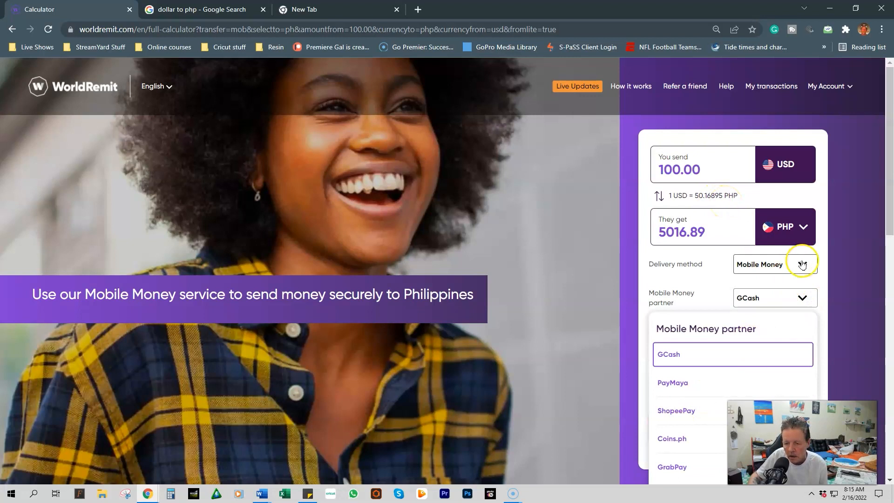
{"action": "left_click", "coordinate": [801, 264]}
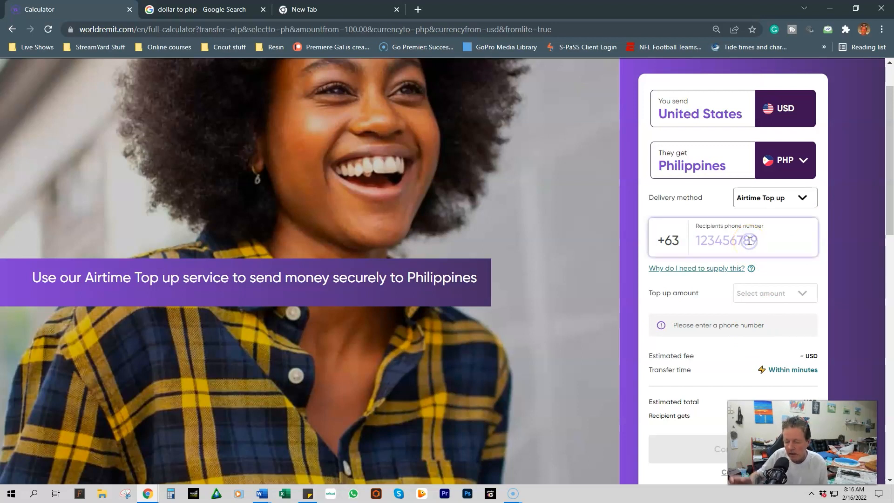
- Enter the recipient phone number and a 100 PHP airtime top-up, totalling 2.70 USD
{"action": "type", "text": "9054746"}
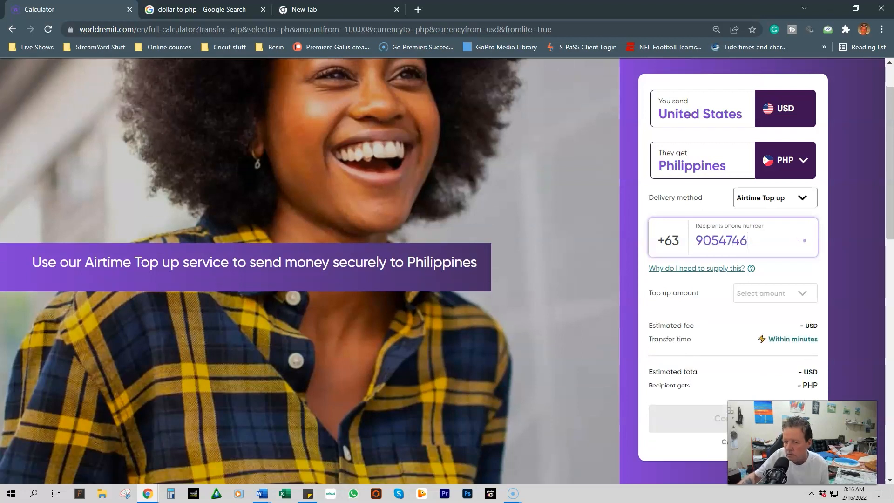
{"action": "left_click", "coordinate": [773, 293]}
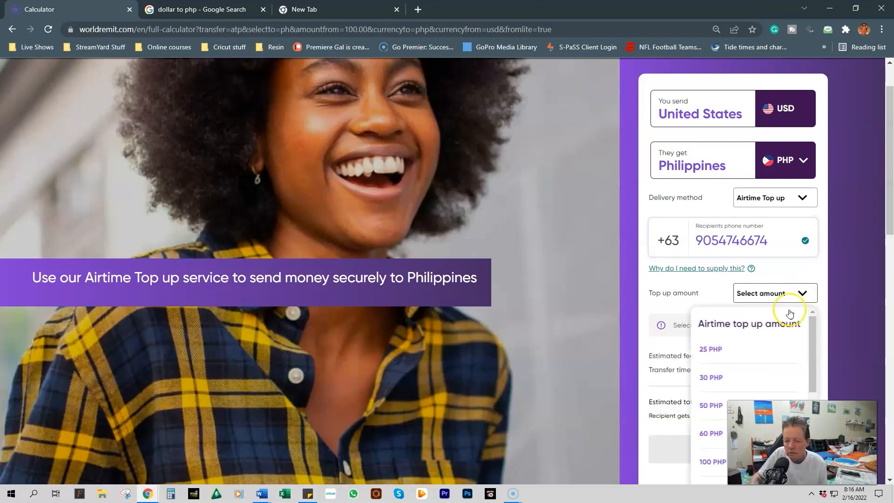
{"action": "left_click", "coordinate": [712, 461]}
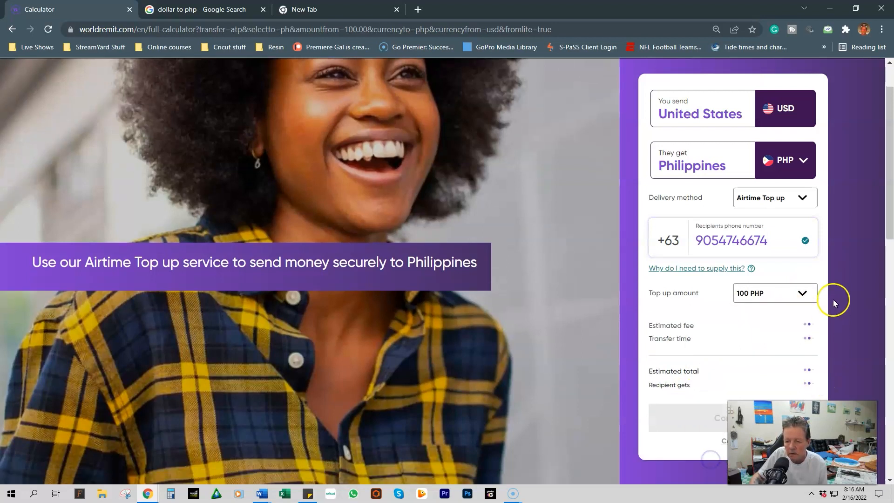
{"action": "scroll", "scroll_direction": "down", "scroll_amount": 3}
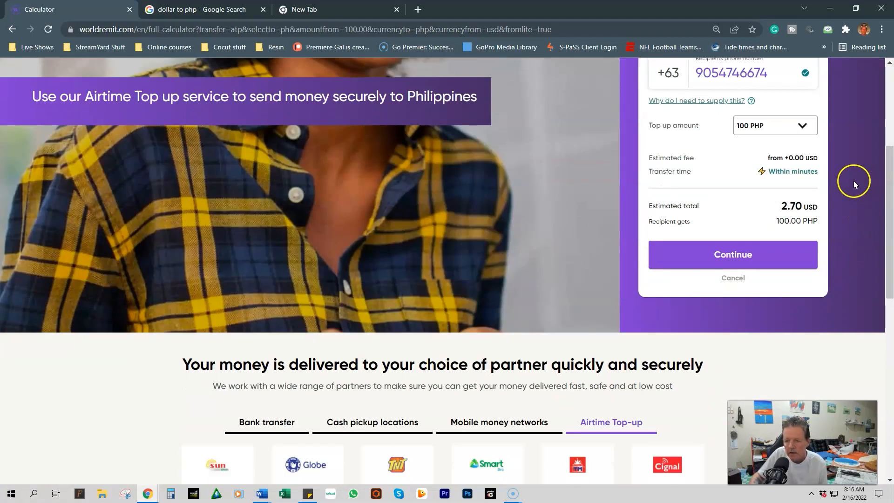
{"action": "mouse_move", "coordinate": [846, 221]}
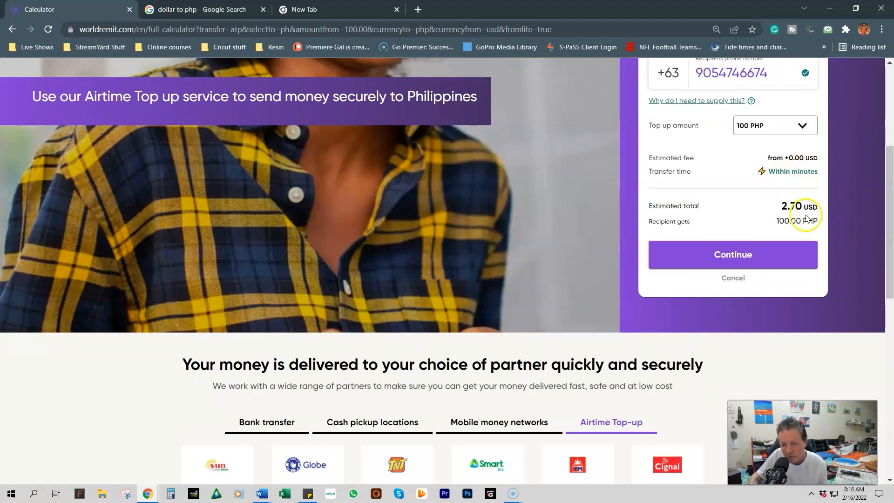
{"action": "scroll", "scroll_direction": "down", "scroll_amount": 3}
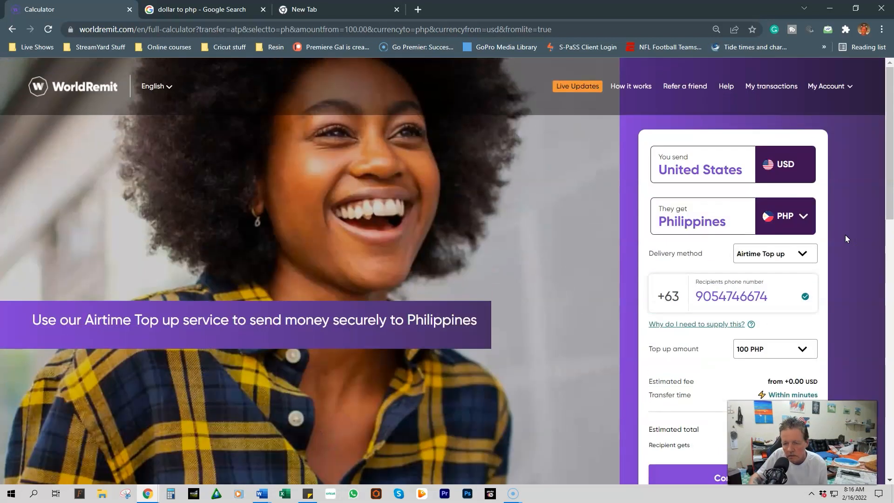
{"action": "scroll", "scroll_direction": "down", "scroll_amount": 3}
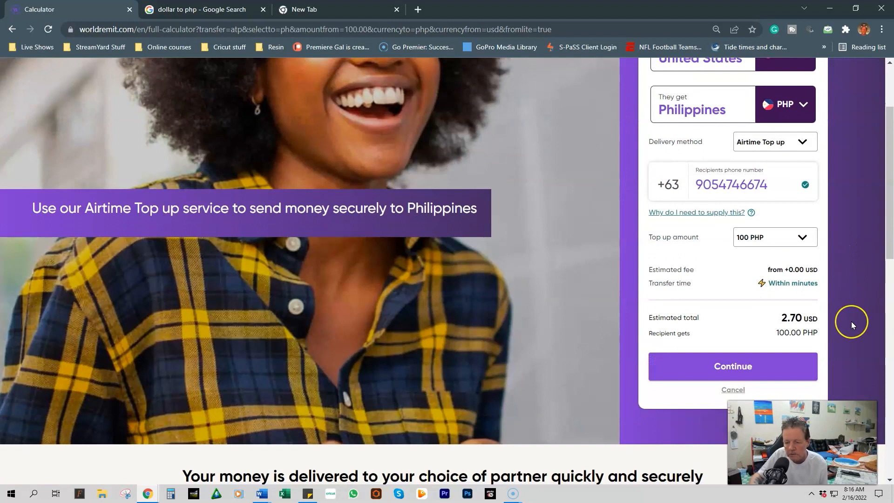